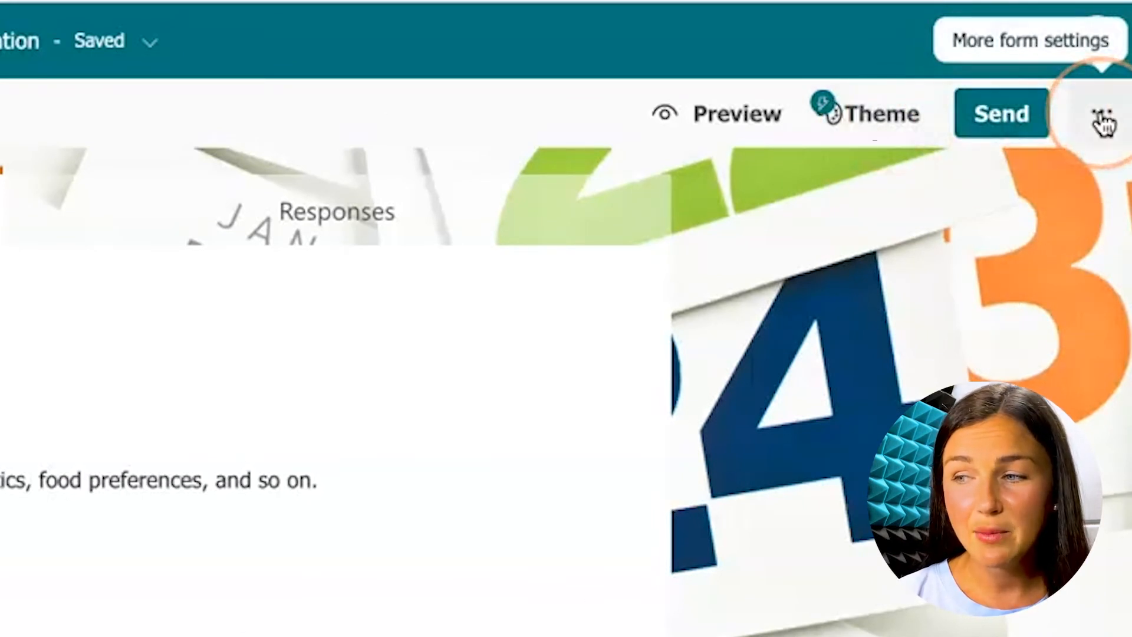
Show the form's additional options menu with duplicate, settings and print choices
click(1103, 114)
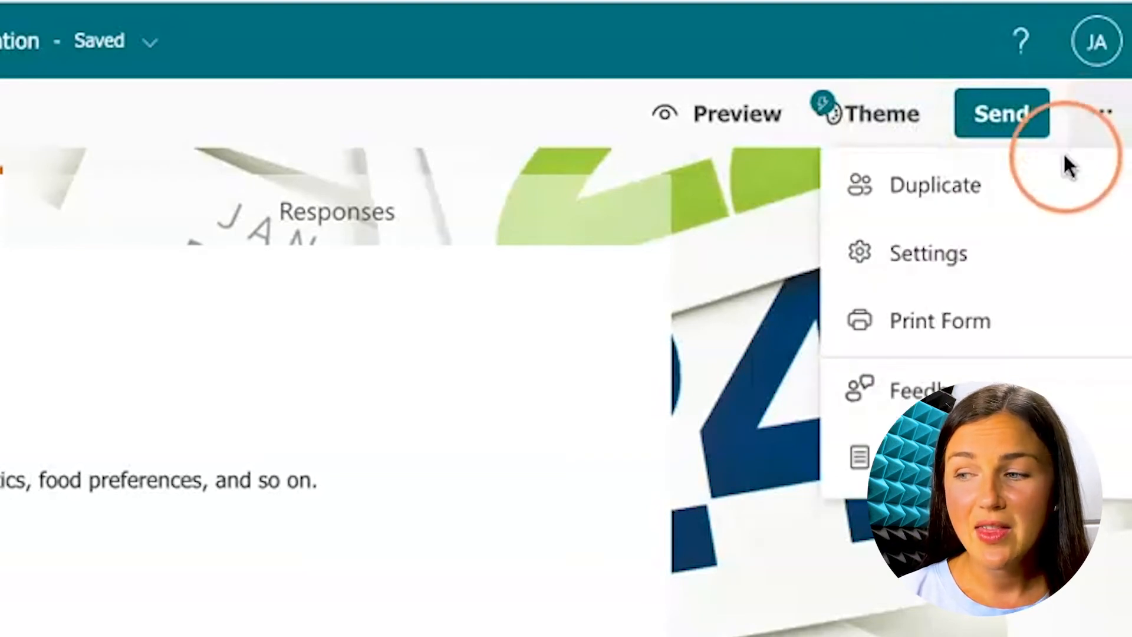
mouse_move(928, 254)
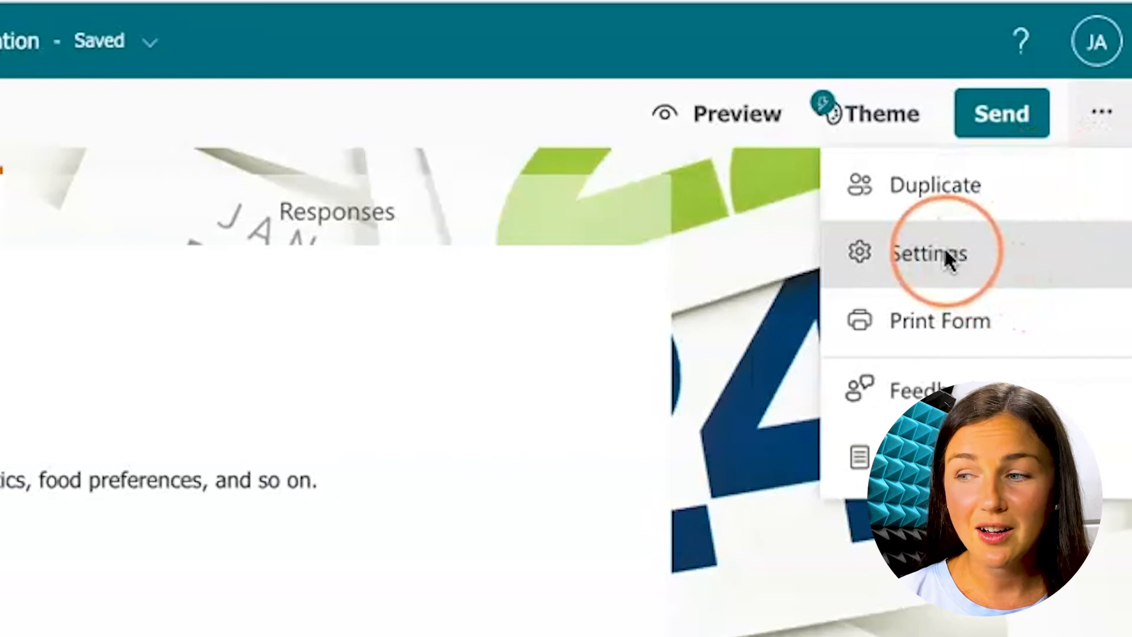
In the form's Settings, turn on 'Get email notification of each response'
click(928, 254)
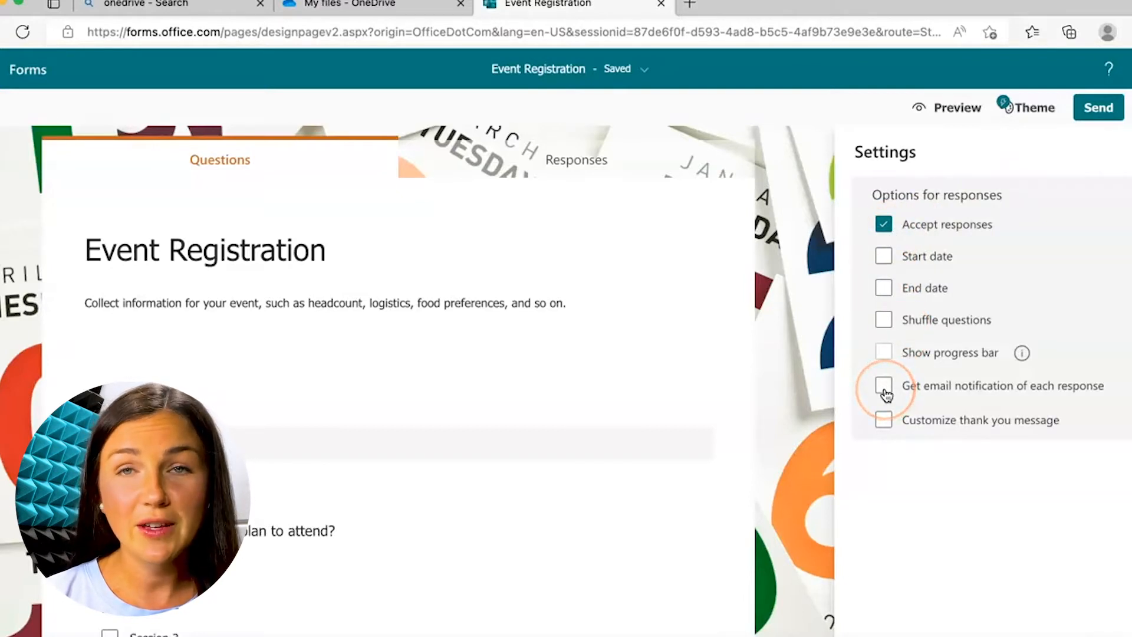
click(883, 384)
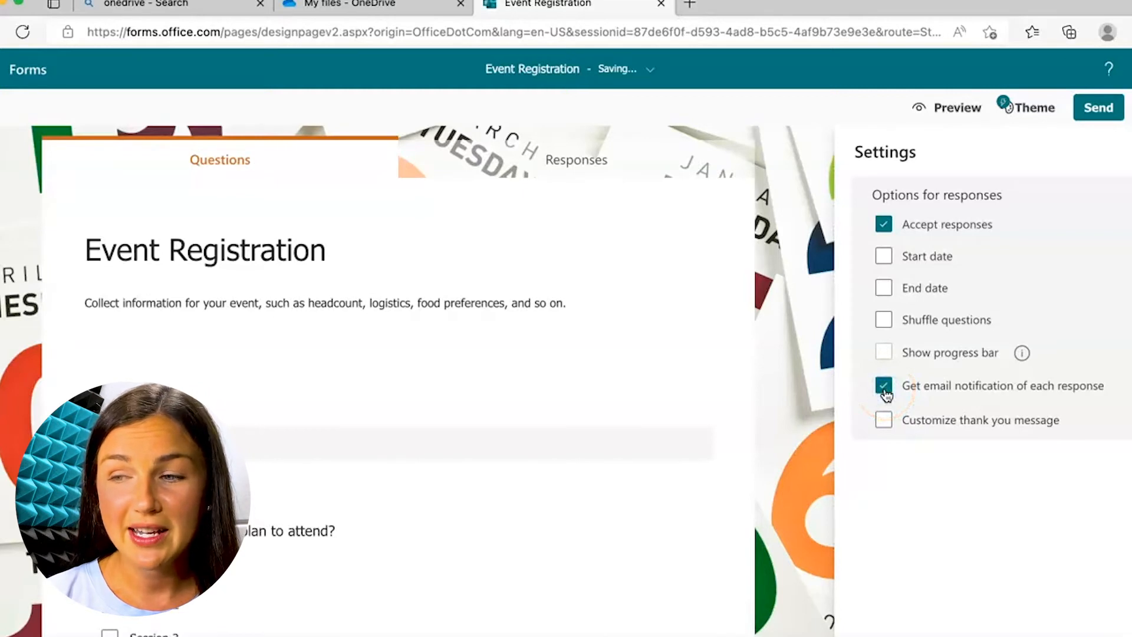